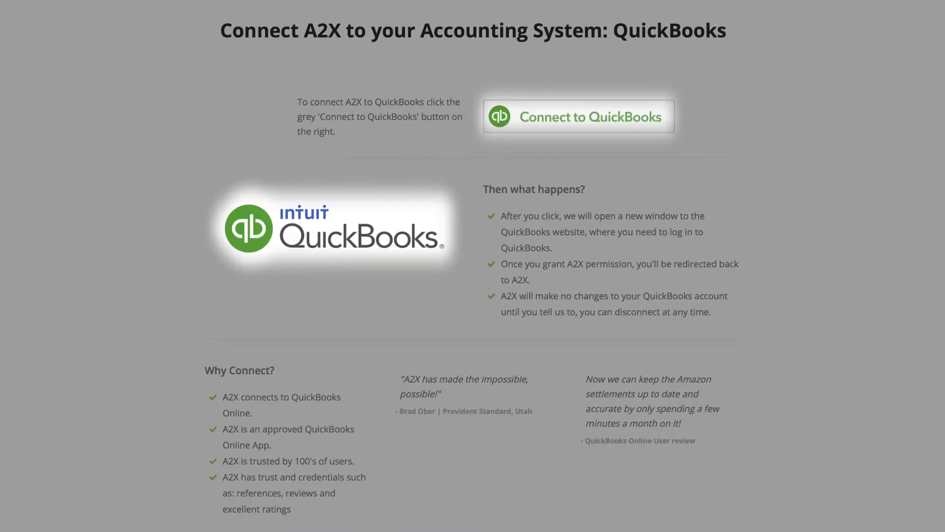
- Review a settlement's invoice lines and scroll through to the Accounts and Taxes mappings
{"action": "left_click", "coordinate": [578, 116]}
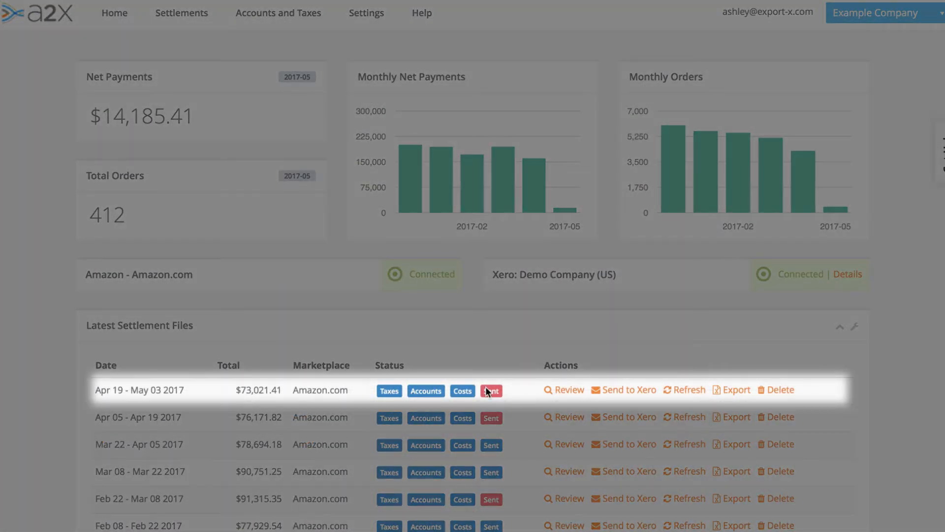
{"action": "mouse_move", "coordinate": [571, 394]}
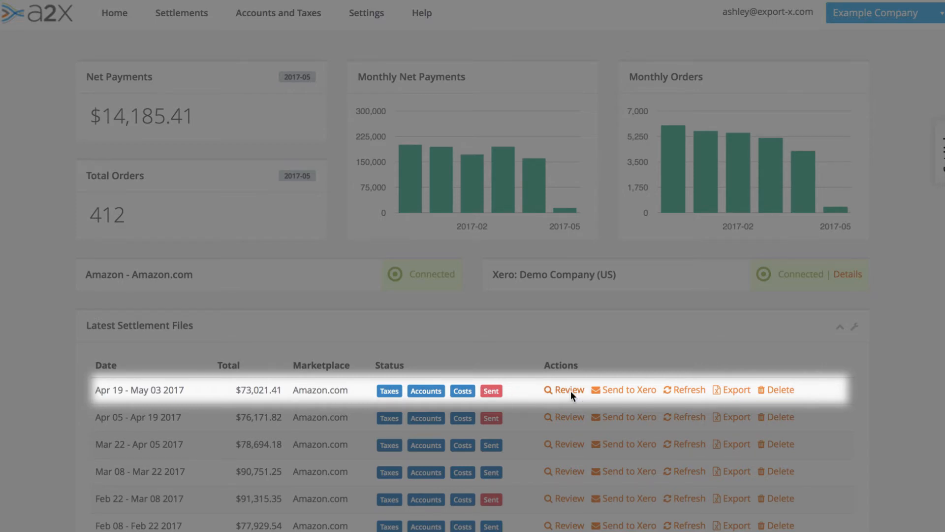
{"action": "left_click", "coordinate": [567, 471]}
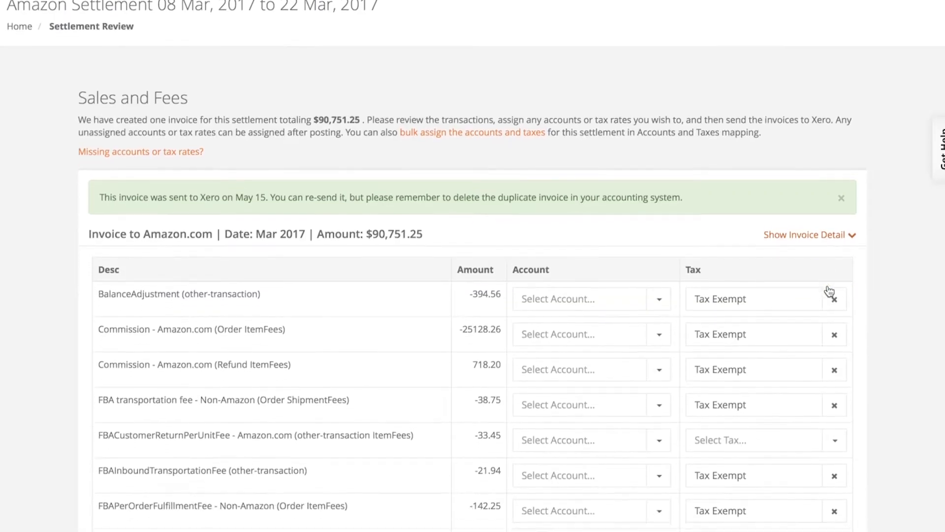
{"action": "scroll", "scroll_direction": "down", "scroll_amount": 3}
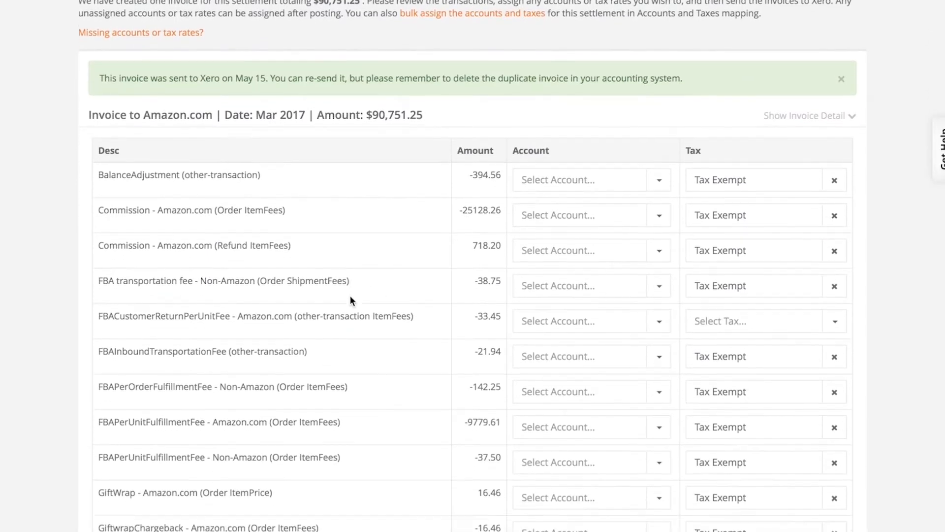
{"action": "scroll", "scroll_direction": "down", "scroll_amount": 3}
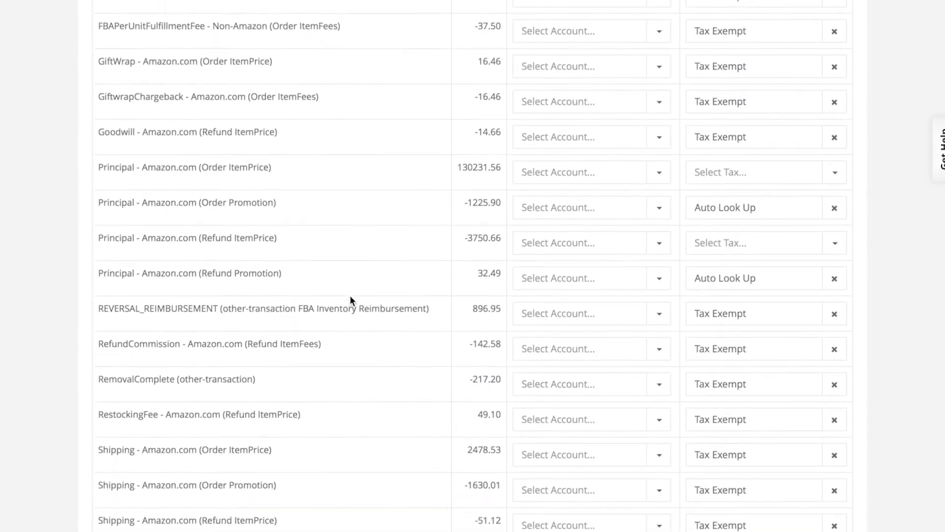
{"action": "scroll", "scroll_direction": "down", "scroll_amount": 3}
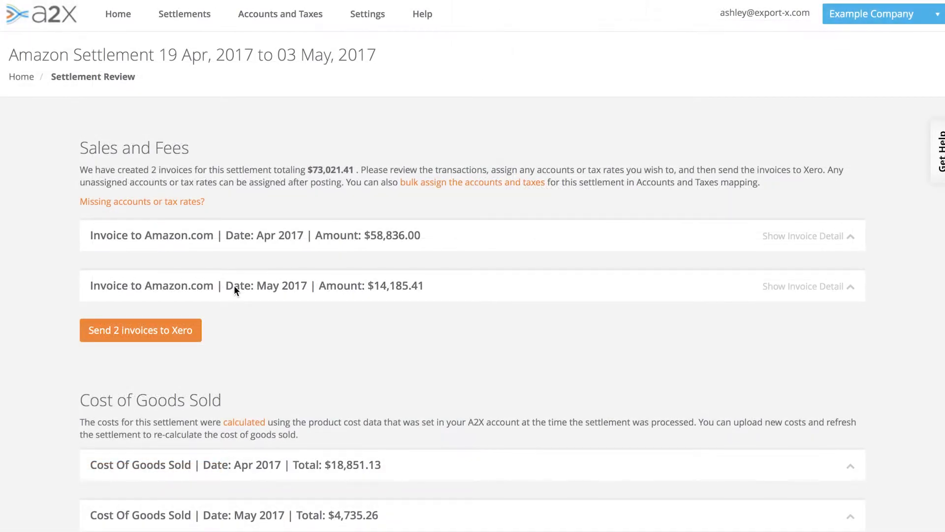
{"action": "mouse_move", "coordinate": [393, 292]}
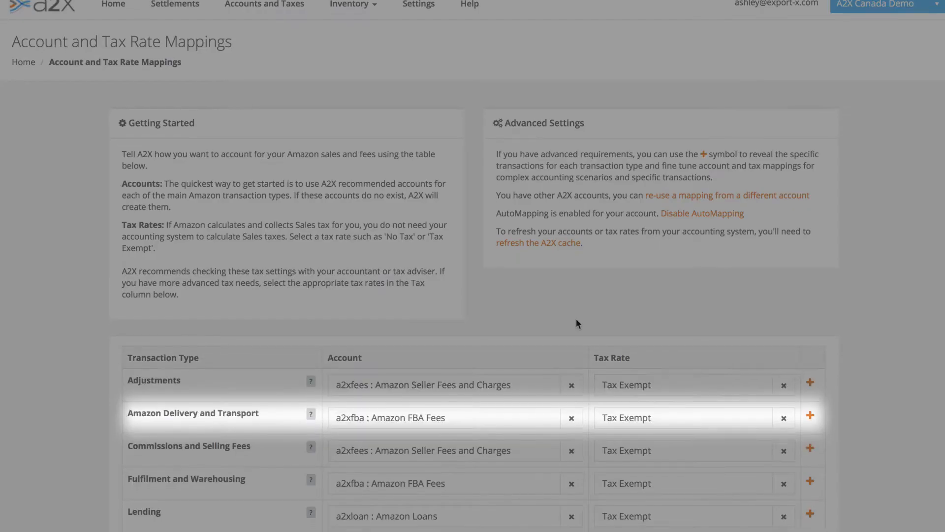
{"action": "scroll", "scroll_direction": "down", "scroll_amount": 3}
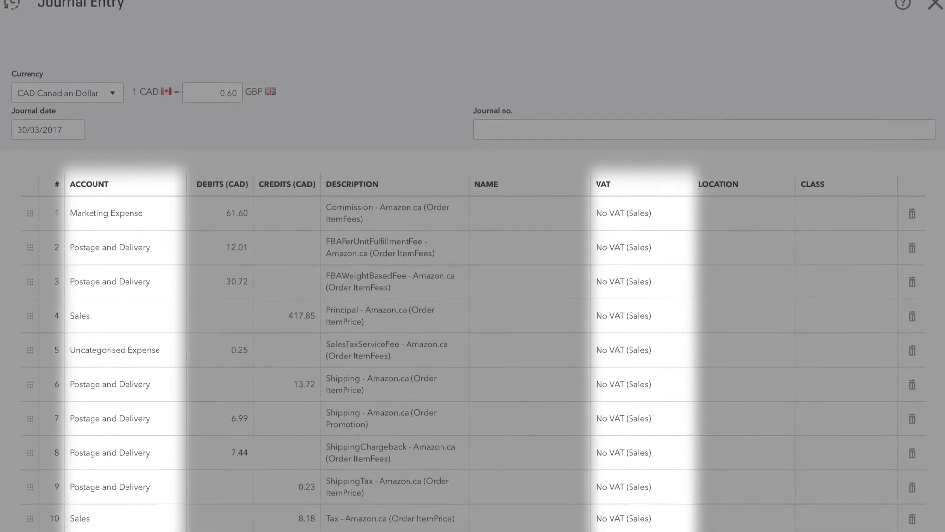
- Scroll the 30/03/2017 journal entry to view its Account and VAT columns
{"action": "scroll", "scroll_direction": "up", "scroll_amount": 3}
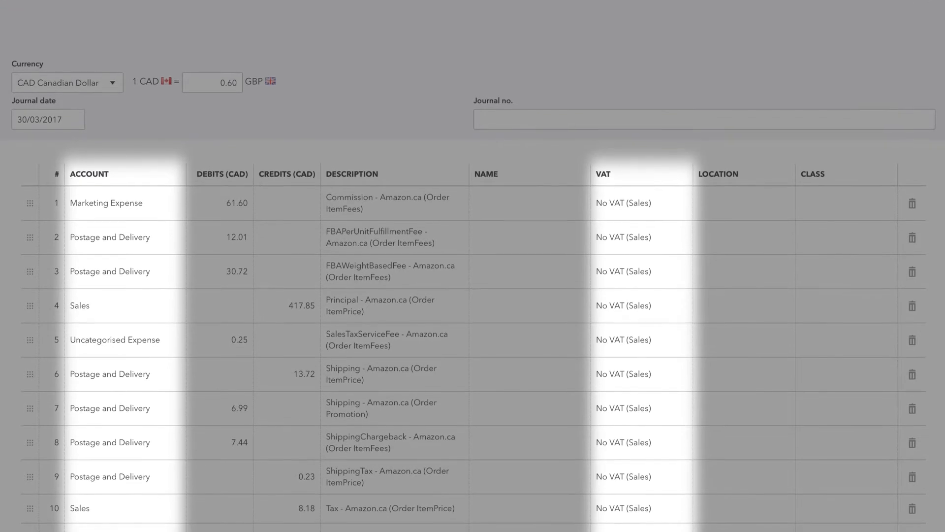
{"action": "scroll", "scroll_direction": "up", "scroll_amount": 3}
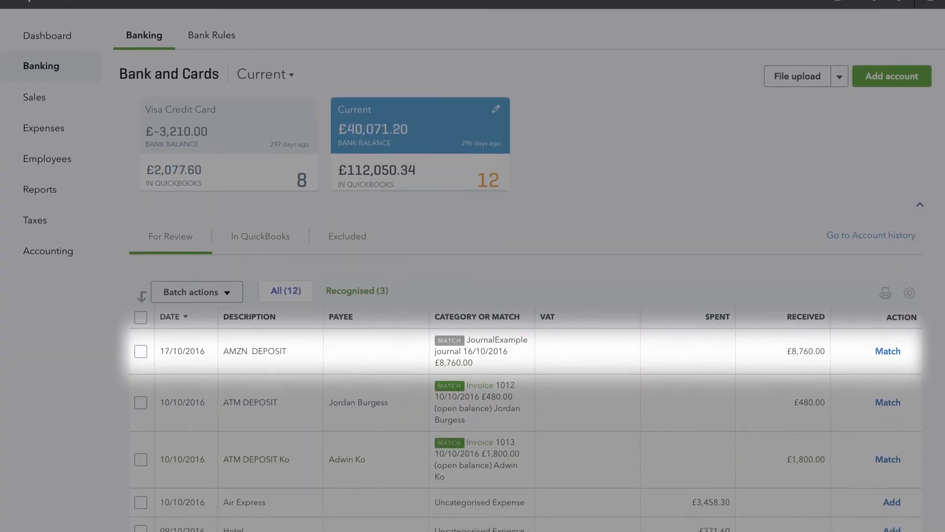
- Scroll the bank feed to the £8,760.00 AMZN DEPOSIT row and its suggested journal match
{"action": "scroll", "scroll_direction": "up", "scroll_amount": 3}
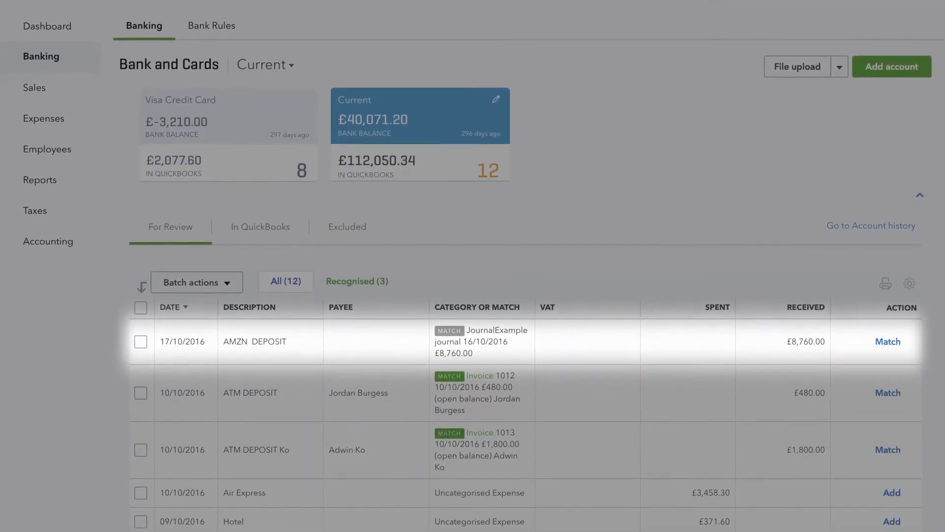
{"action": "scroll", "scroll_direction": "down", "scroll_amount": 3}
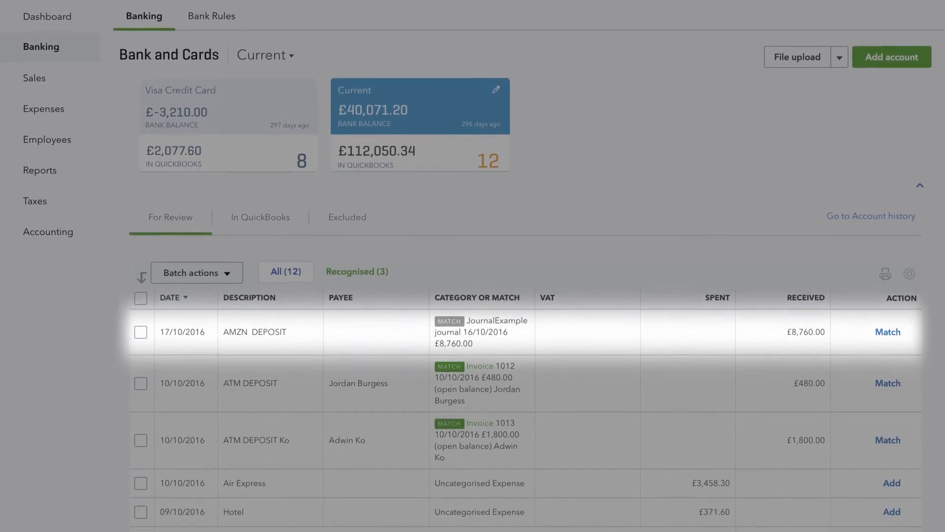
{"action": "scroll", "scroll_direction": "down", "scroll_amount": 3}
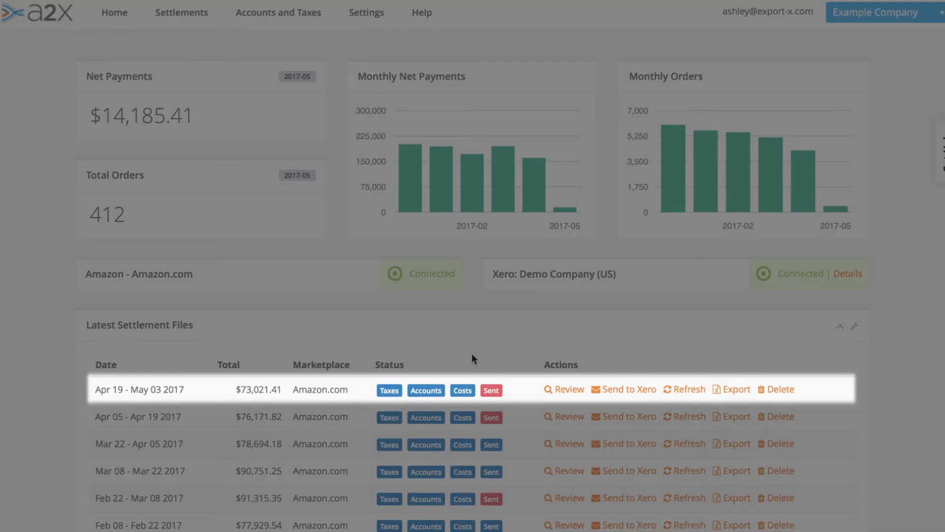
{"action": "scroll", "scroll_direction": "down", "scroll_amount": 3}
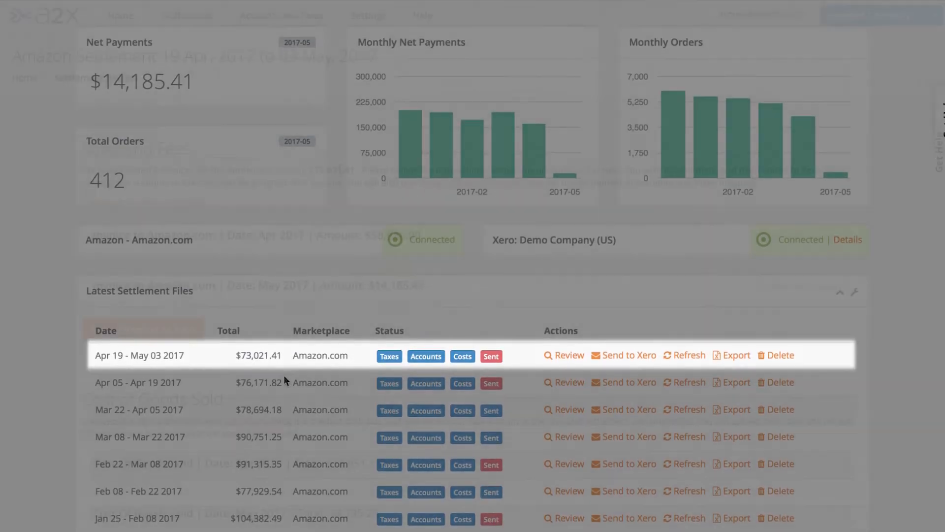
- Review the Apr 19 - May 03 2017 settlement split into April and May invoices
{"action": "left_click", "coordinate": [562, 354]}
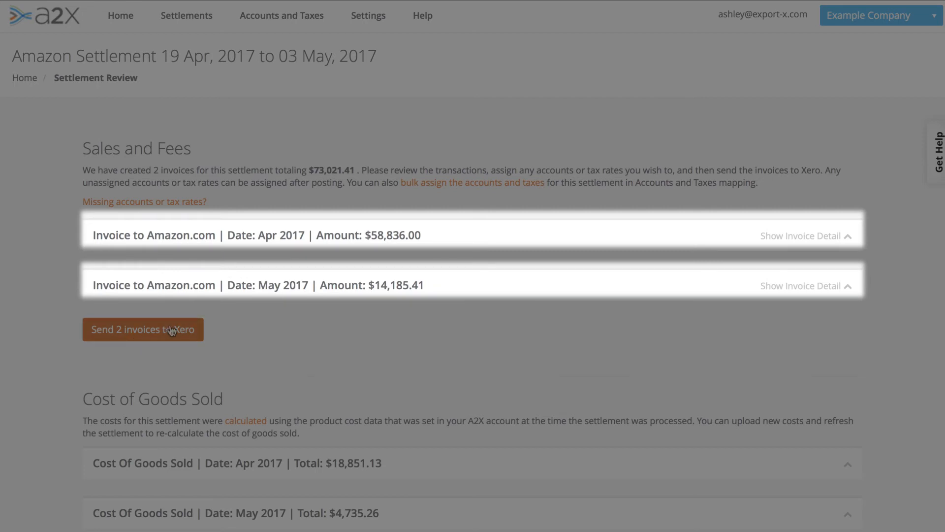
{"action": "mouse_move", "coordinate": [286, 375]}
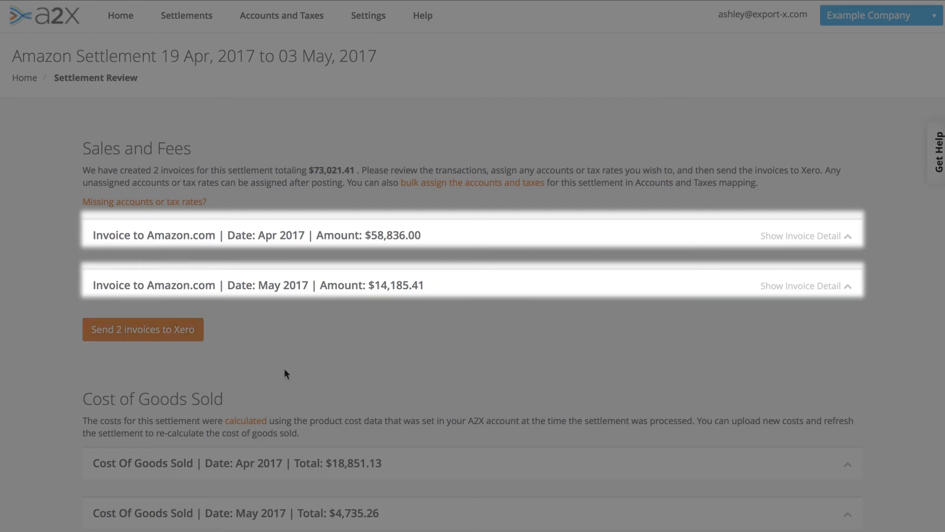
{"action": "mouse_move", "coordinate": [83, 403]}
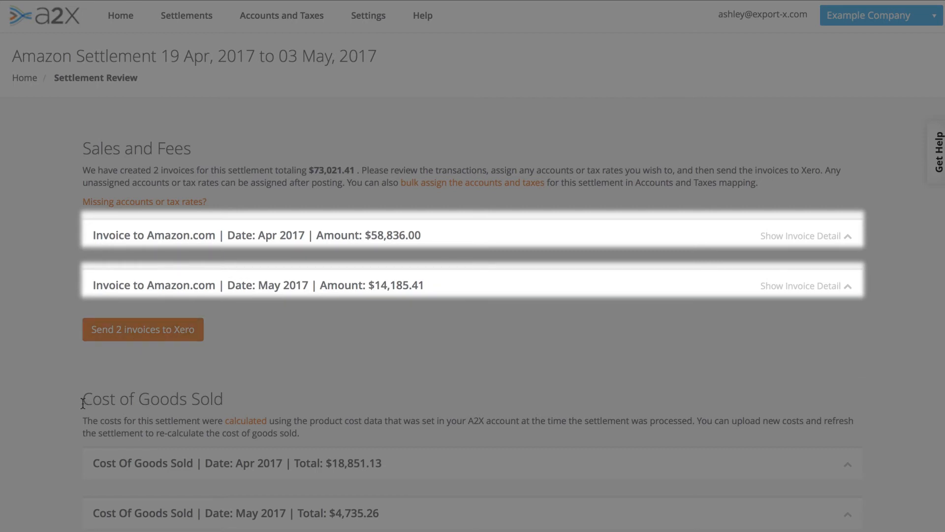
{"action": "mouse_move", "coordinate": [128, 401]}
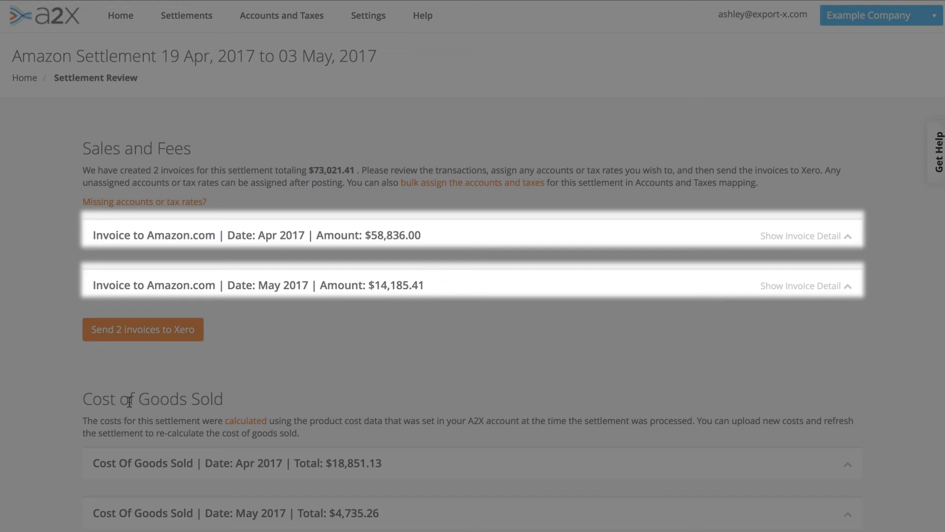